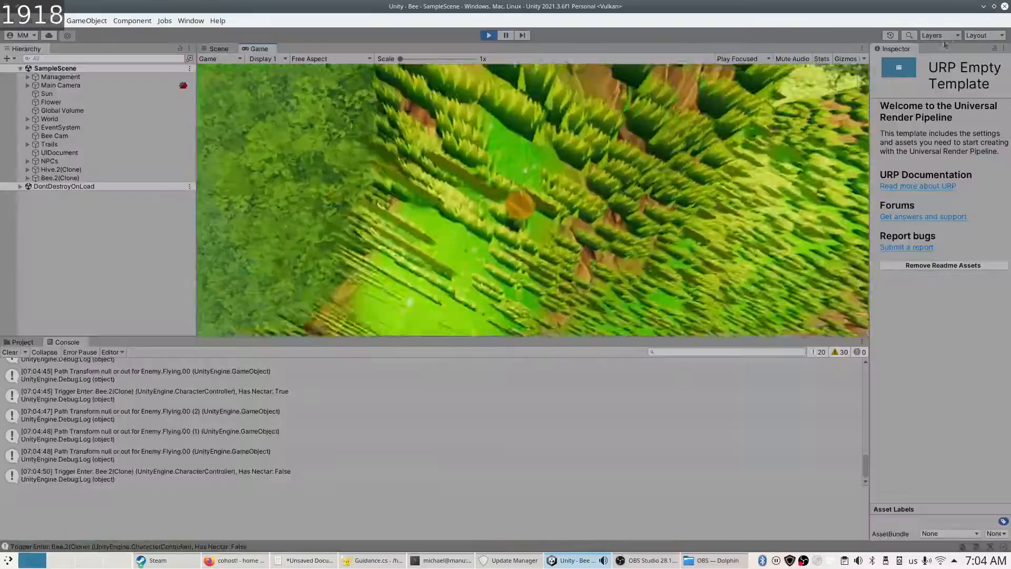
- Switch to the Scene view and expand Hive.2(Clone) to its Sentries and Bee Ball Actor swarms
left_click(218, 48)
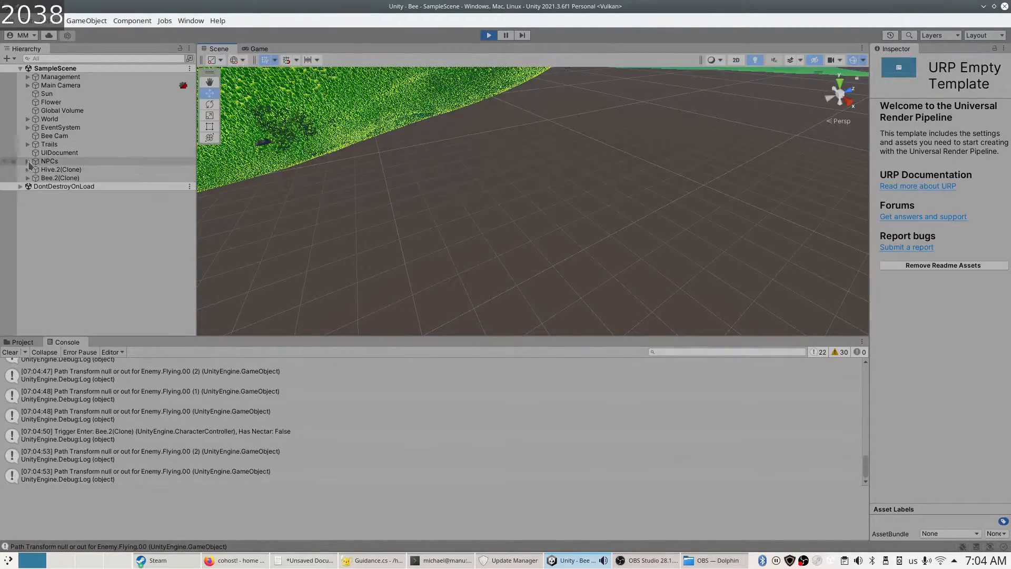
left_click(27, 168)
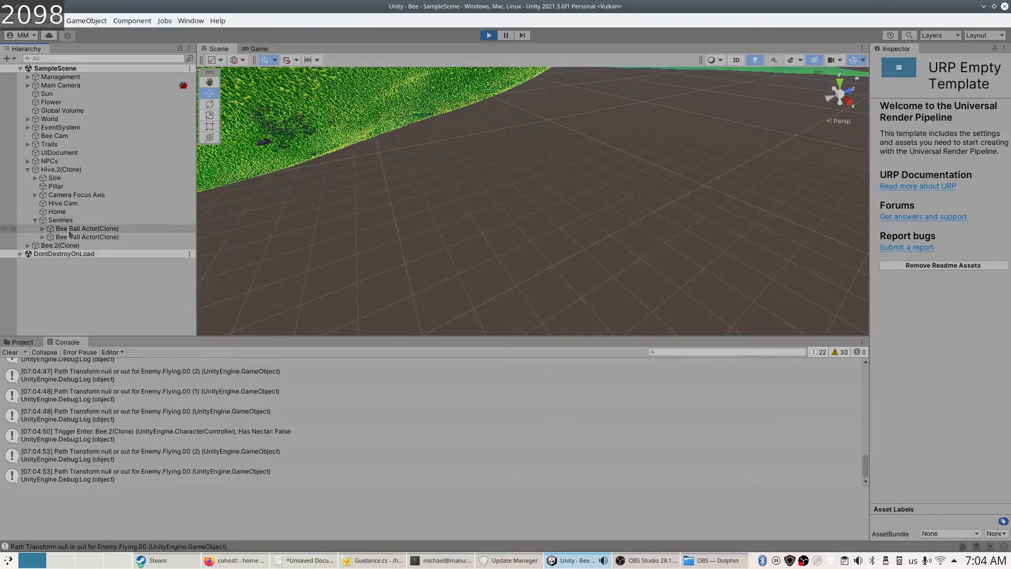
left_click(88, 228)
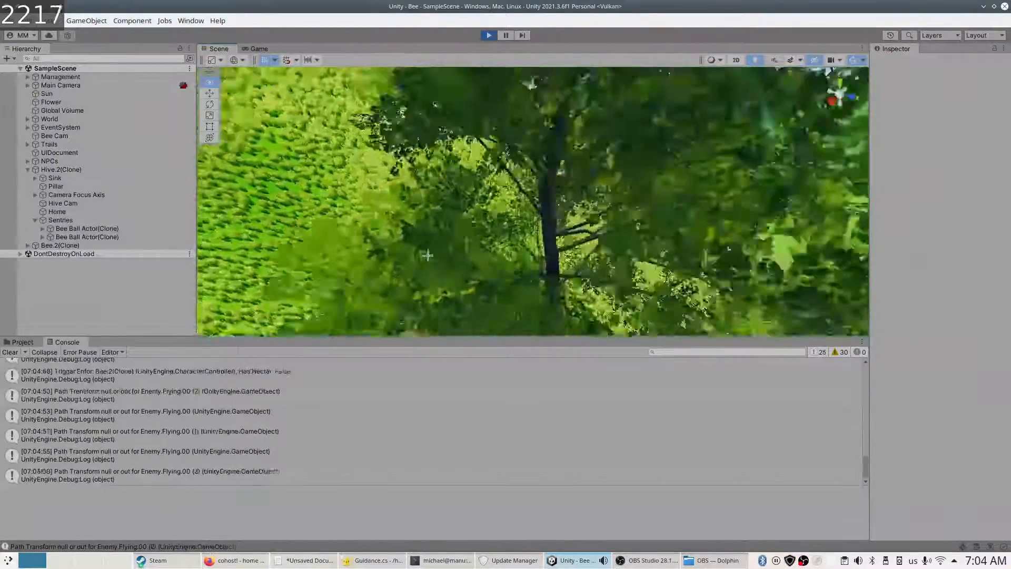
- Look around the trees near the sentries, then return to the Game view
left_click(88, 237)
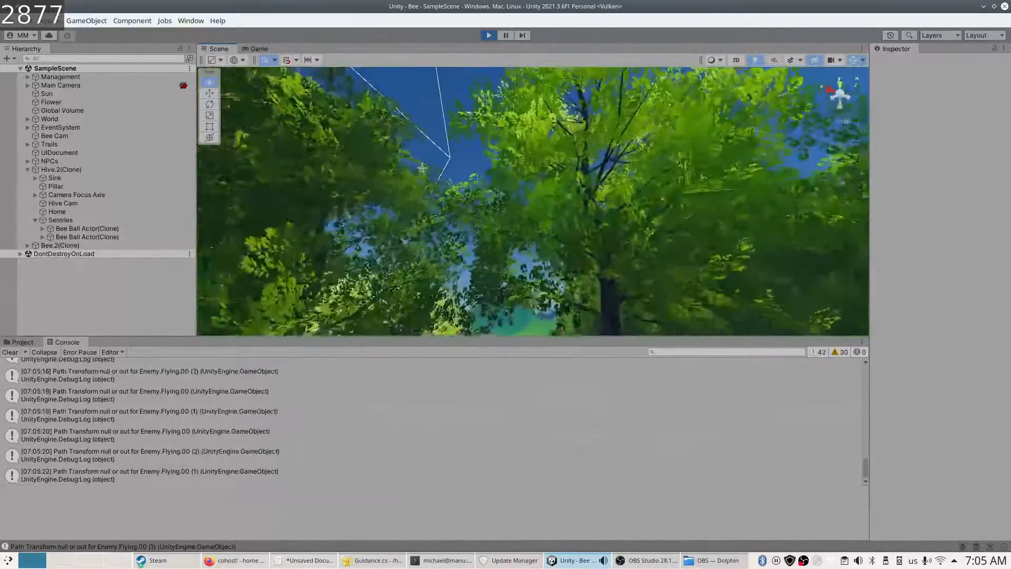
left_click(259, 49)
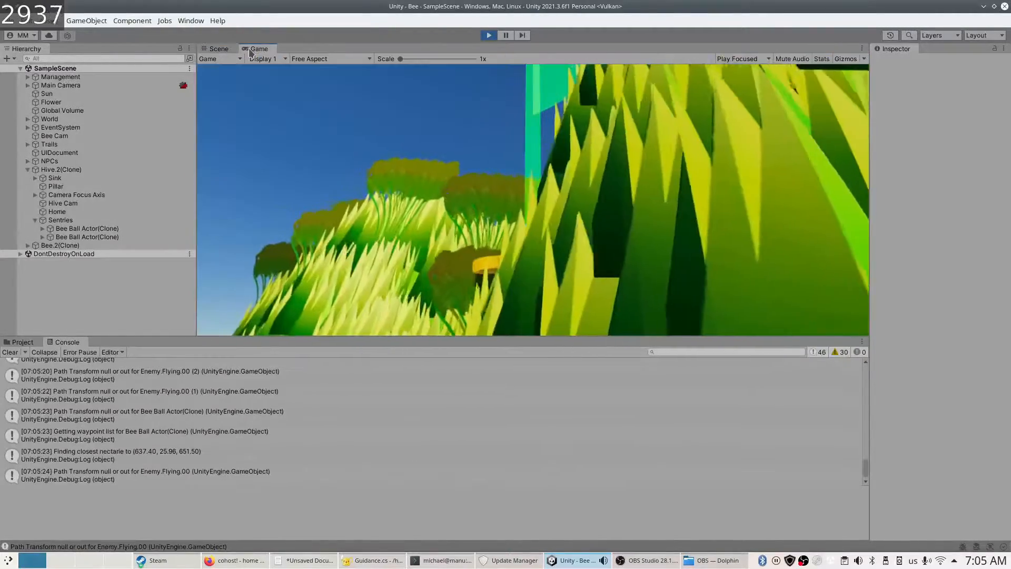